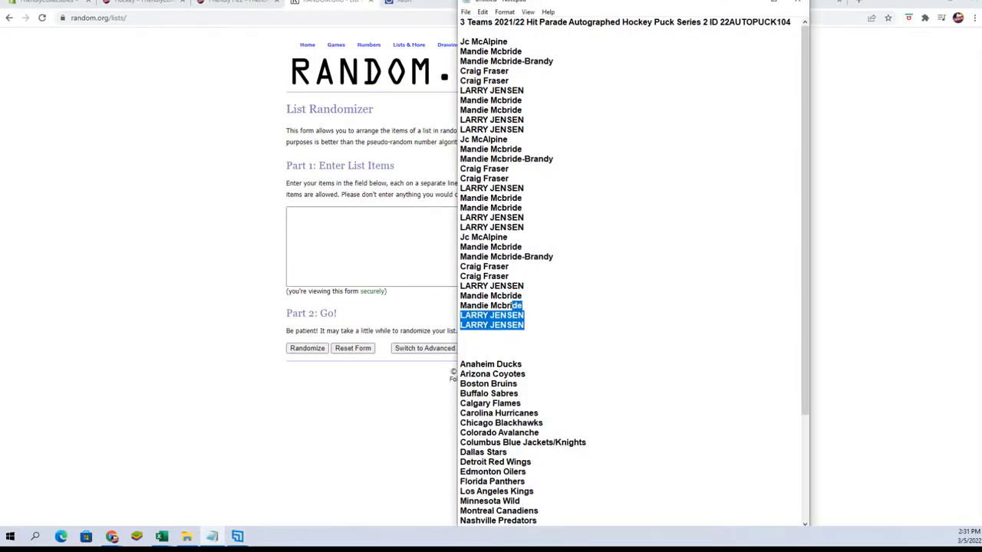
Step: Paste the 30 owner names into the List Randomizer and shuffle them five times
key("ctrl+a")
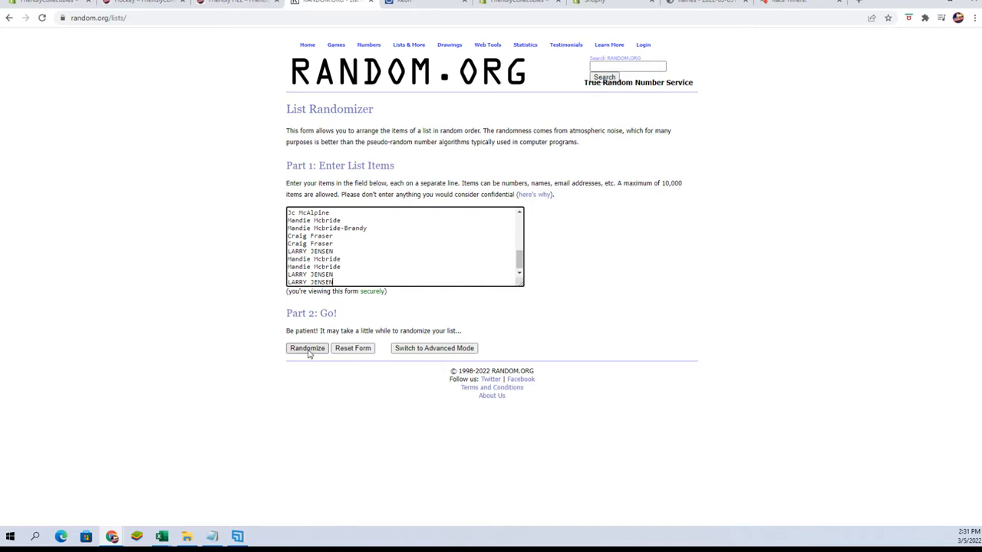
left_click(307, 348)
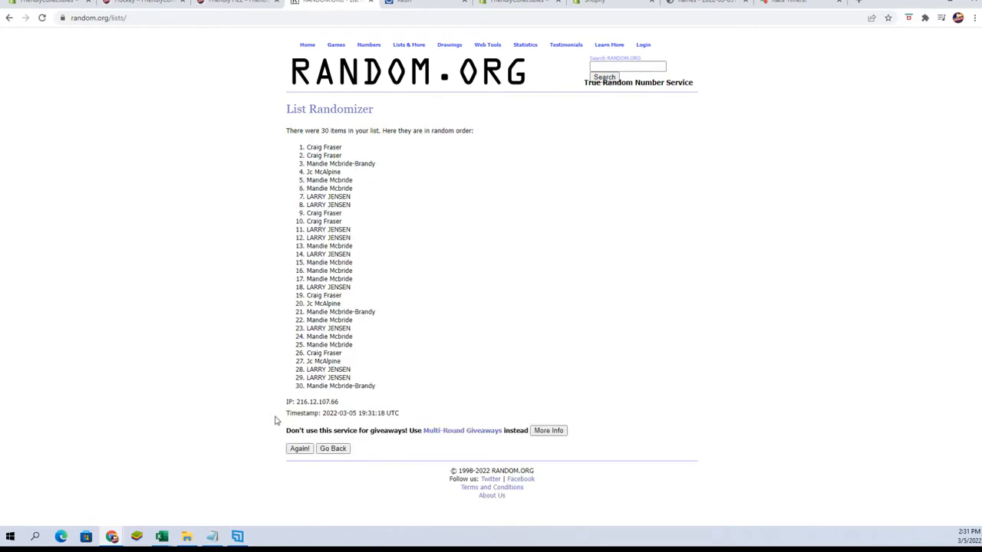
left_click(299, 449)
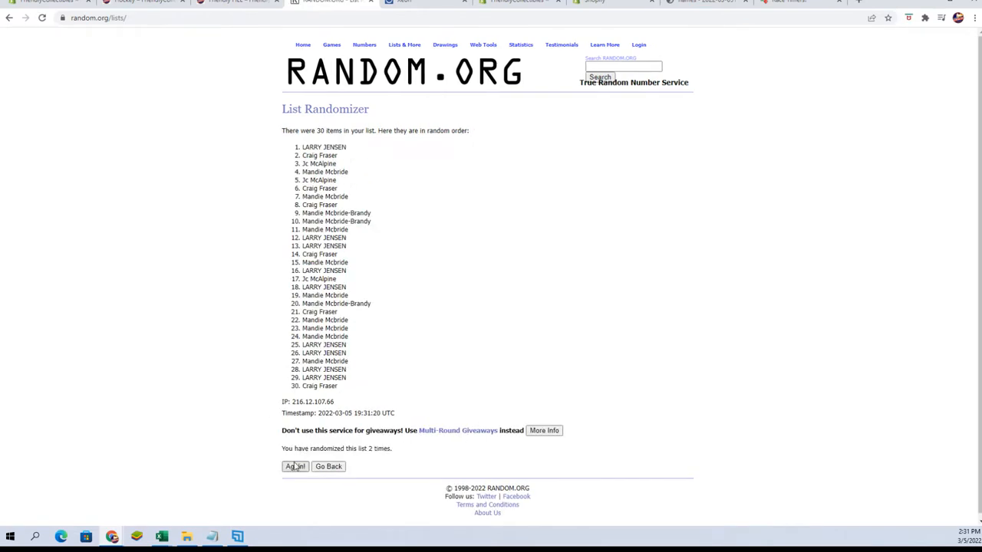
left_click(295, 466)
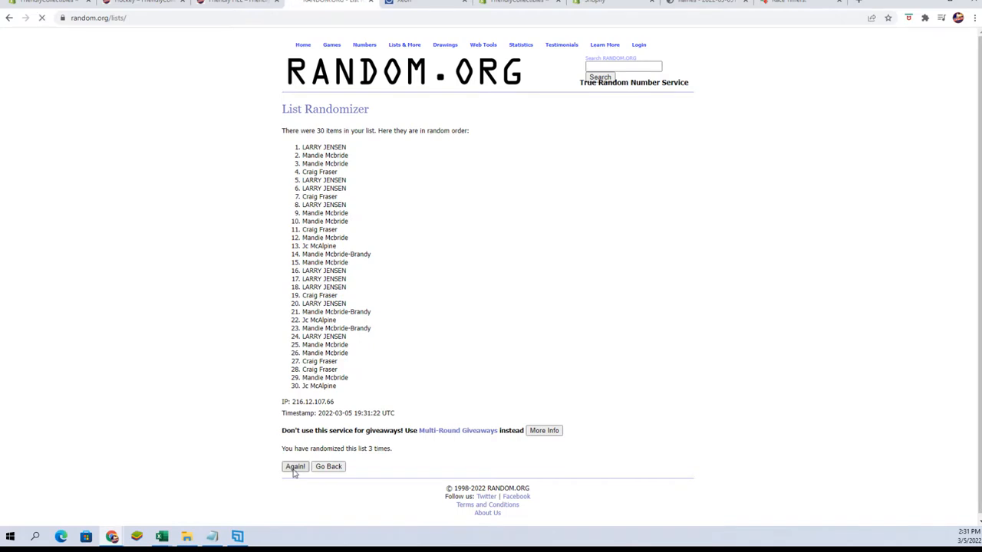
left_click(294, 467)
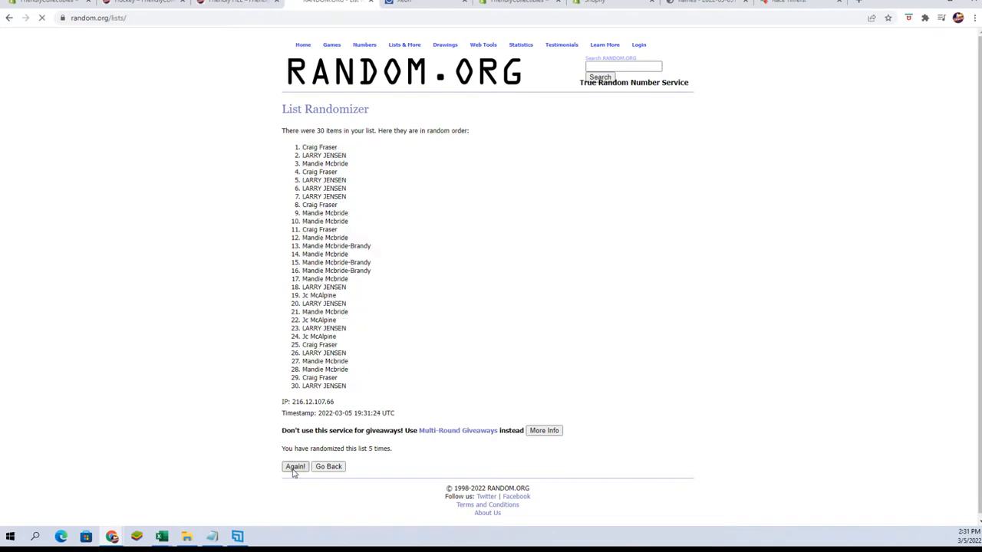
left_click(295, 467)
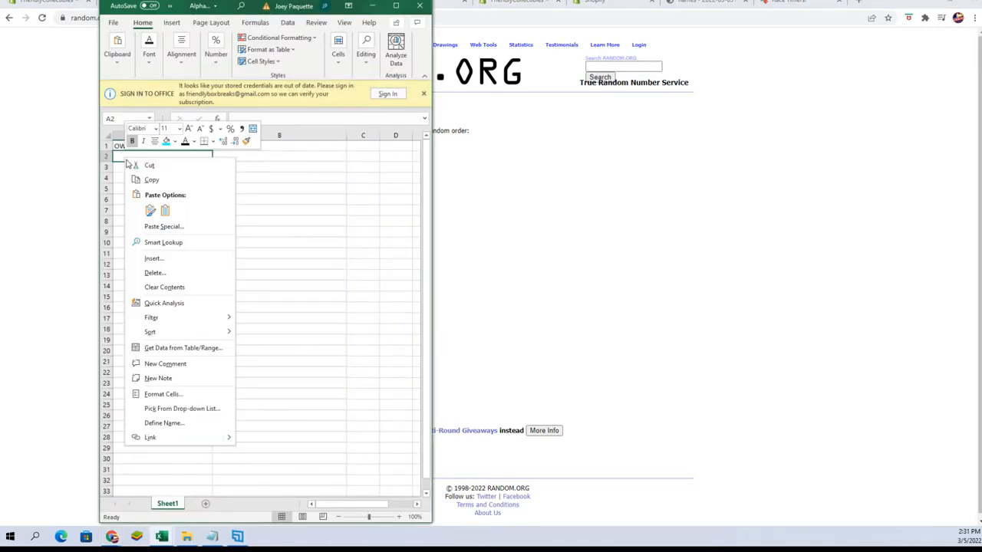
Step: Paste the shuffled owner names as unformatted text into cell A2 under OWNERS
left_click(164, 227)
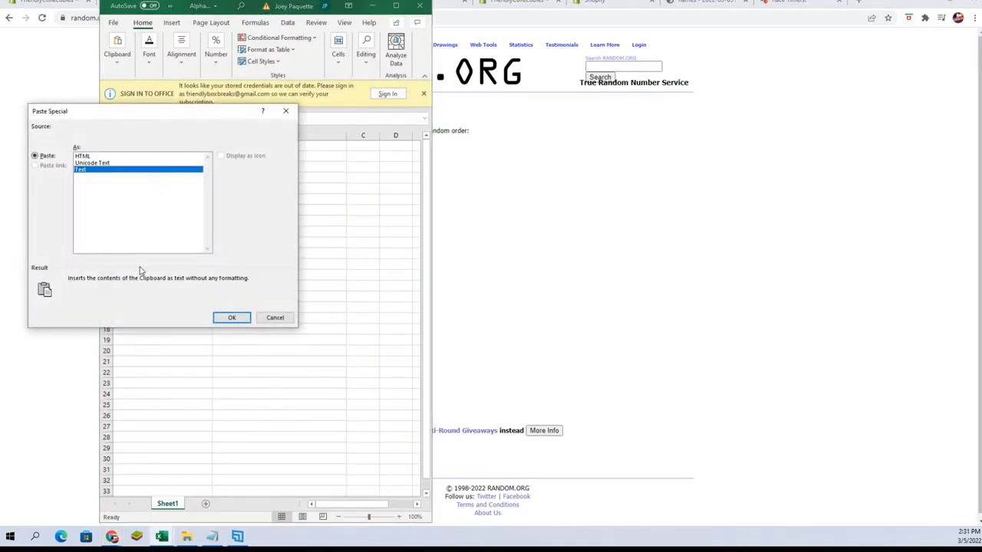
left_click(232, 318)
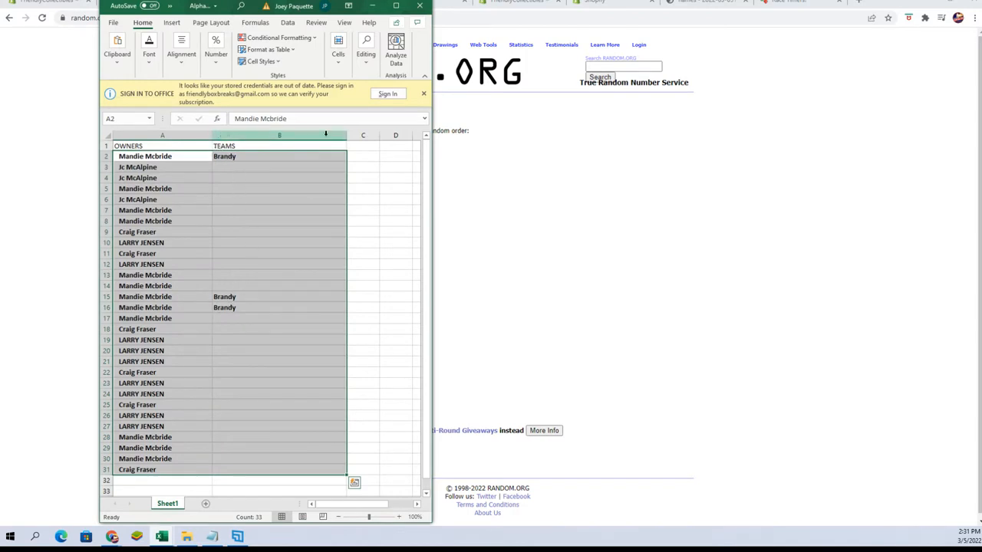
left_click_drag(347, 135, 390, 135)
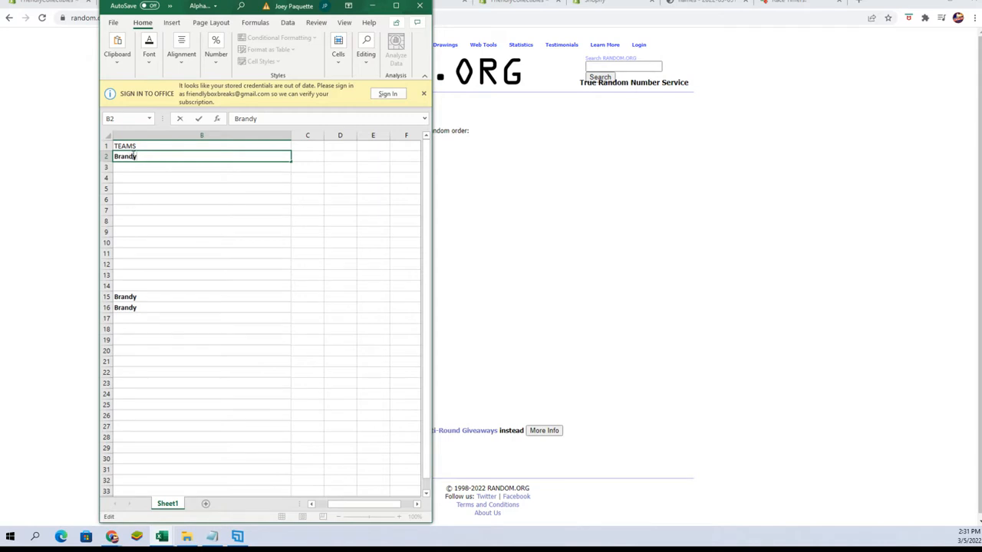
right_click(124, 157)
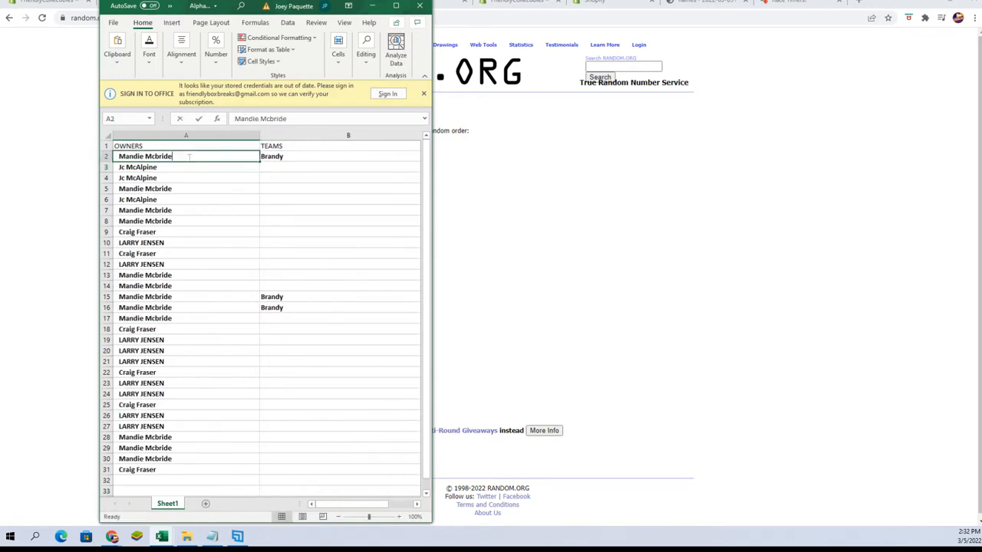
double_click(144, 156)
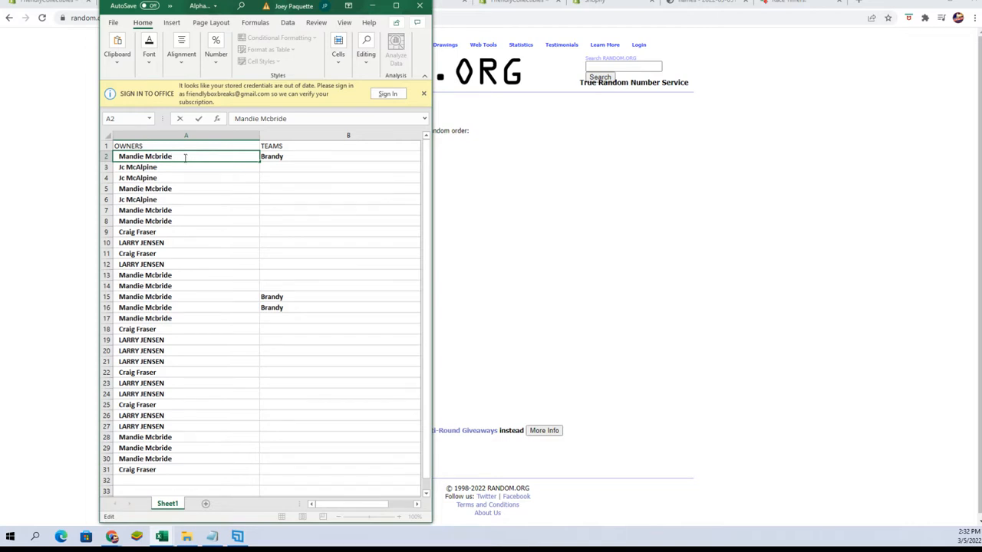
type("Brandy")
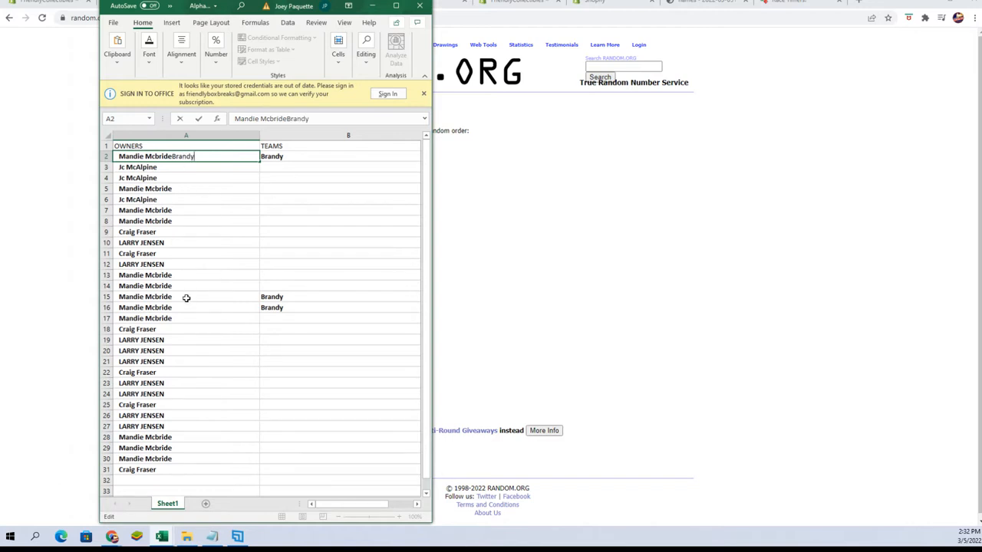
left_click(185, 297)
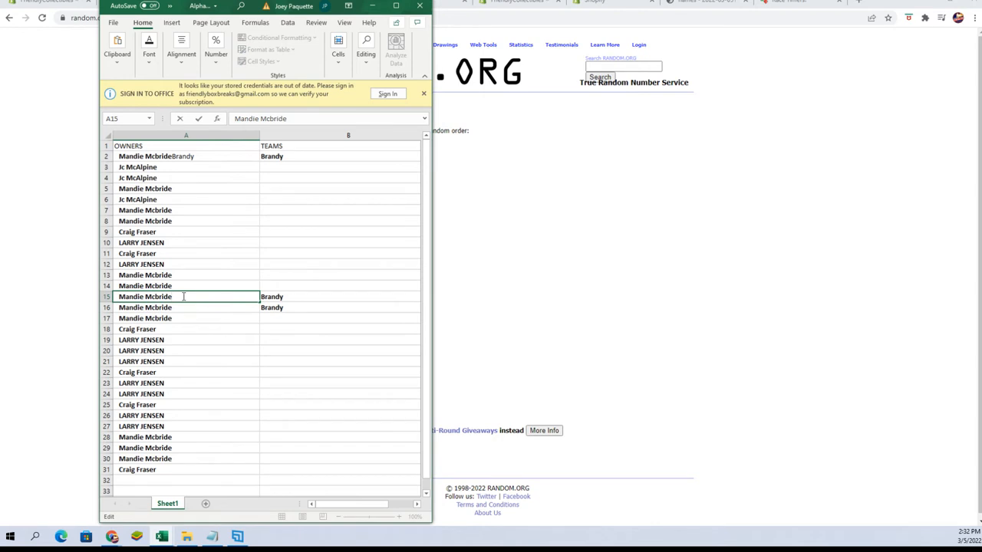
type("Brandy")
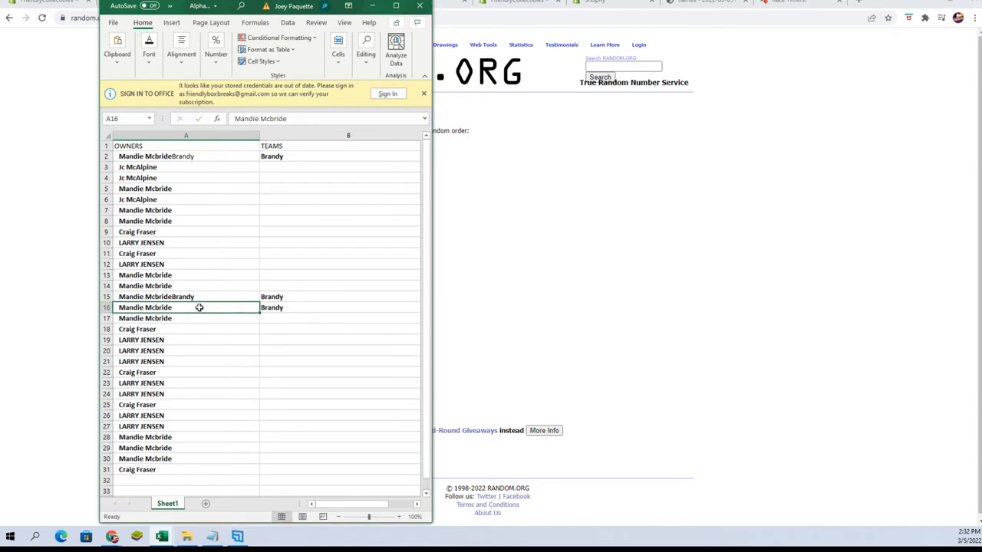
type("Brandy")
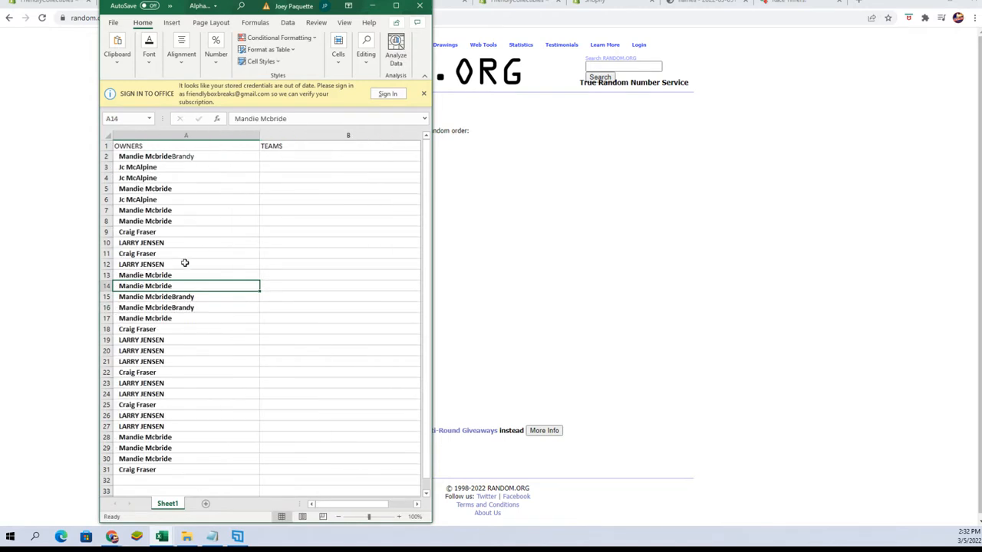
mouse_move(200, 239)
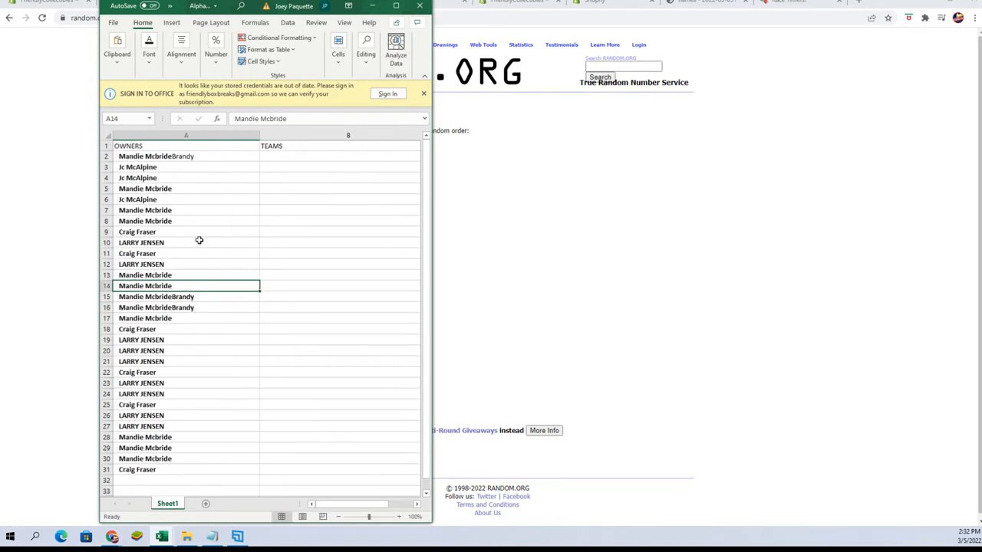
mouse_move(533, 234)
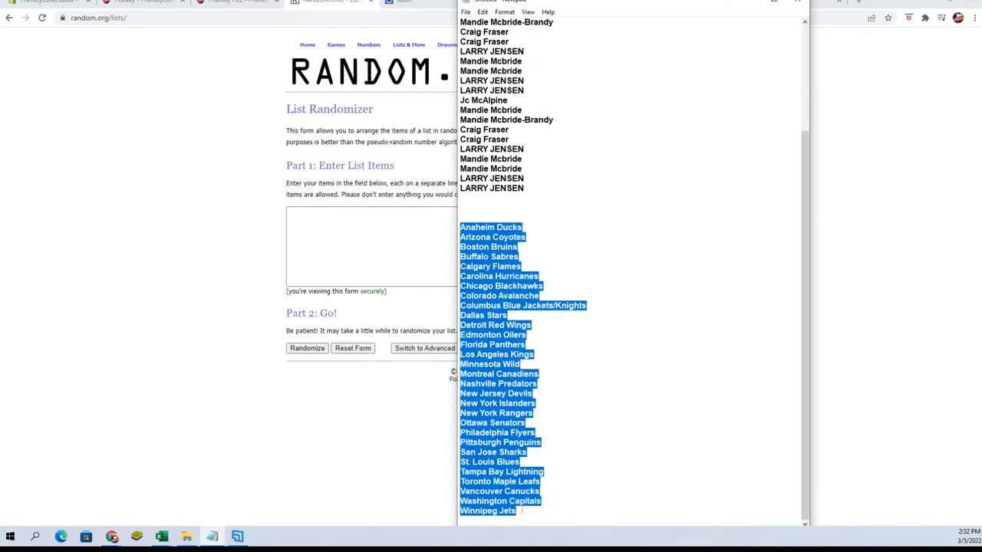
Step: Paste the 30 NHL team names into the List Randomizer and shuffle them
right_click(566, 295)
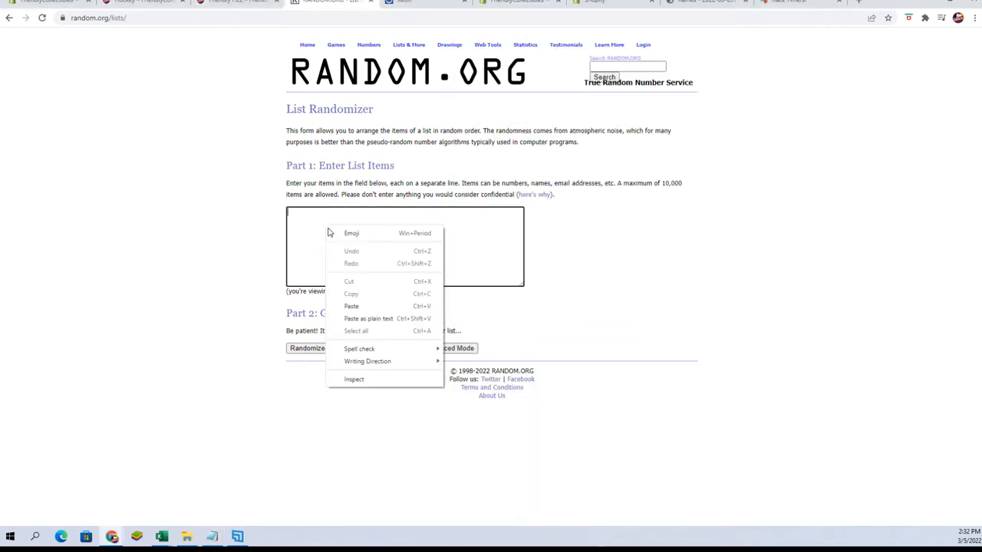
left_click(351, 307)
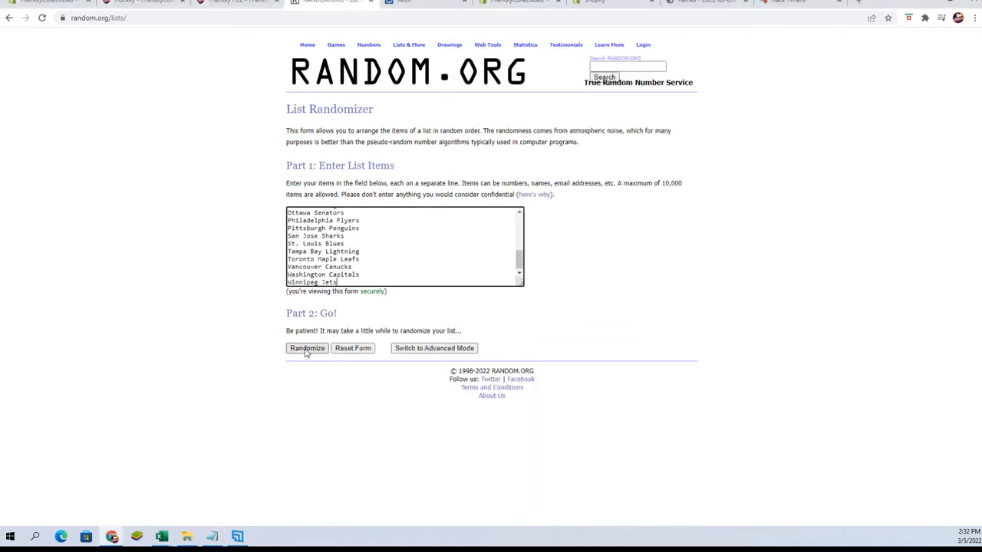
left_click(307, 349)
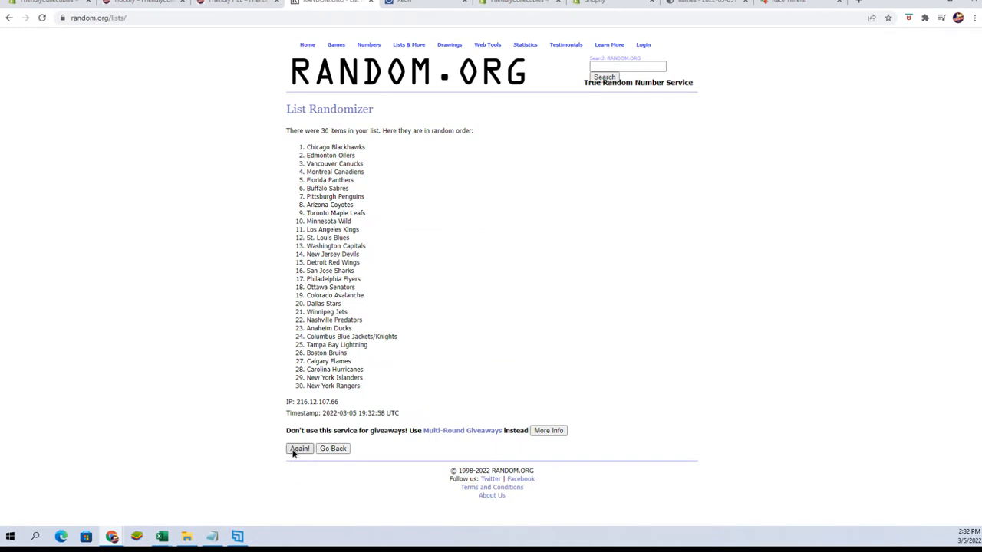
Step: Reshuffle the team list four more times and copy the final order
left_click(299, 448)
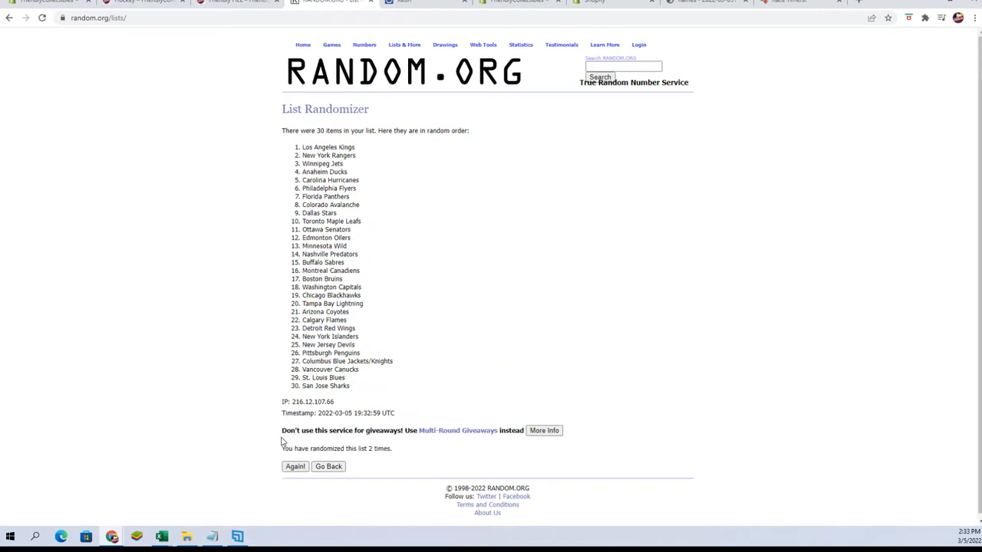
left_click(294, 467)
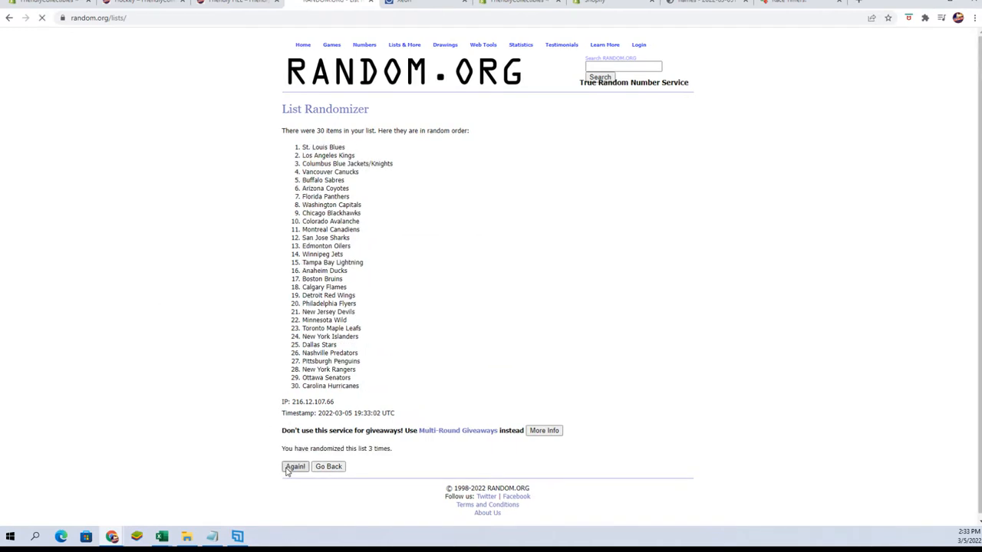
left_click(294, 466)
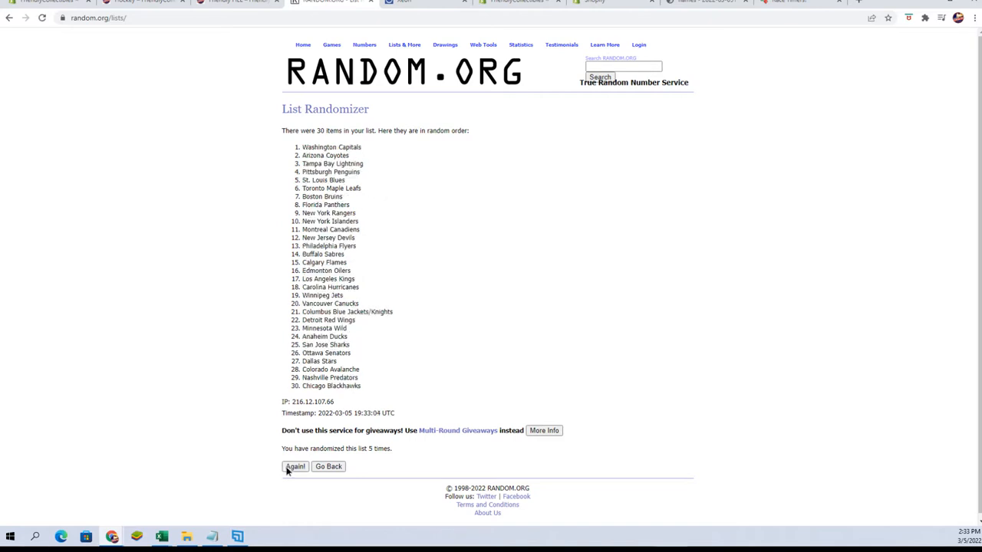
left_click(295, 467)
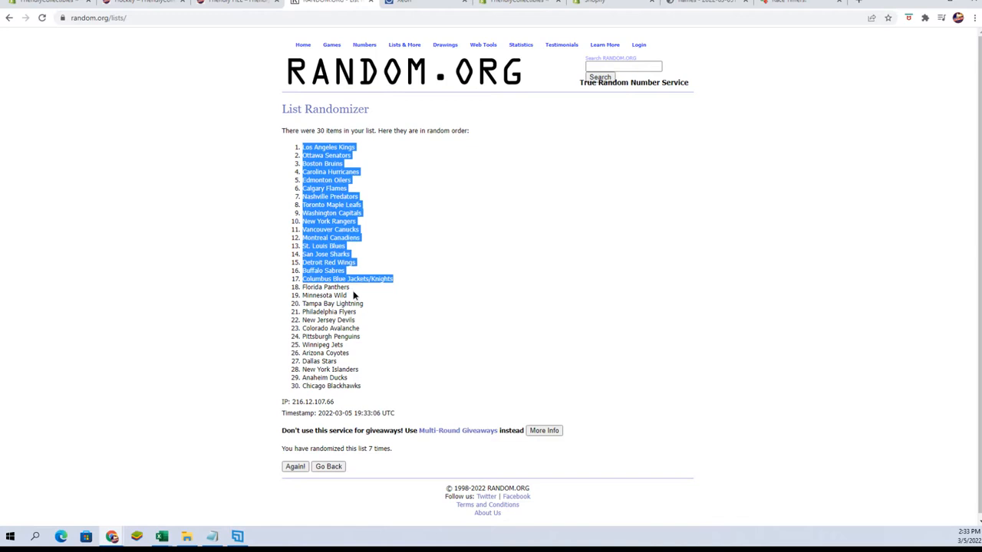
right_click(344, 315)
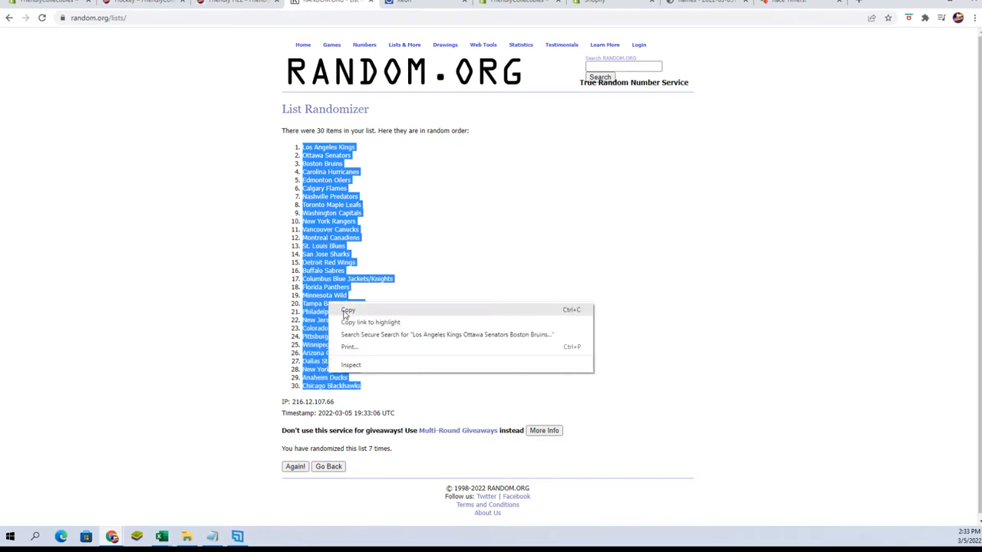
mouse_move(353, 313)
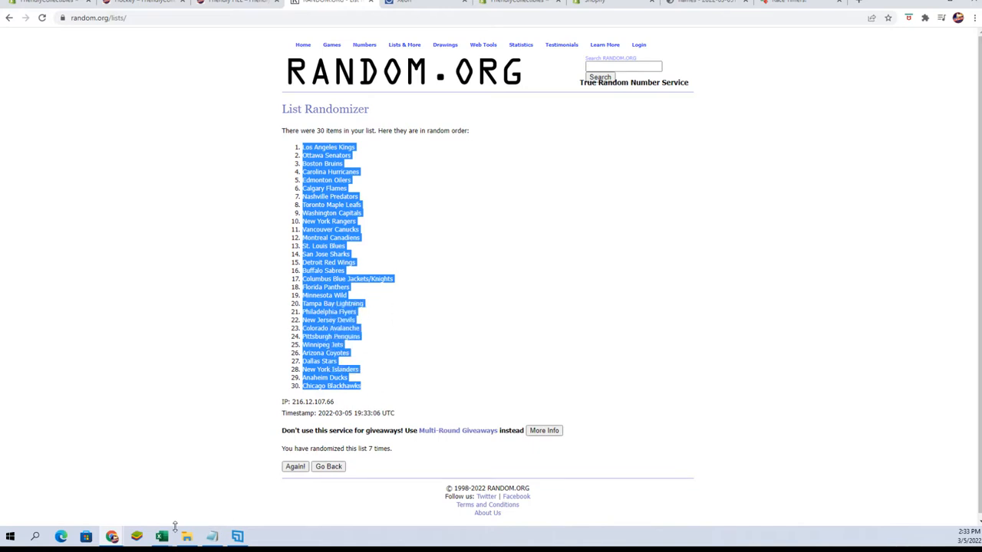
Step: Paste the shuffled team names into B2 under TEAMS and widen column B to fit
left_click(161, 537)
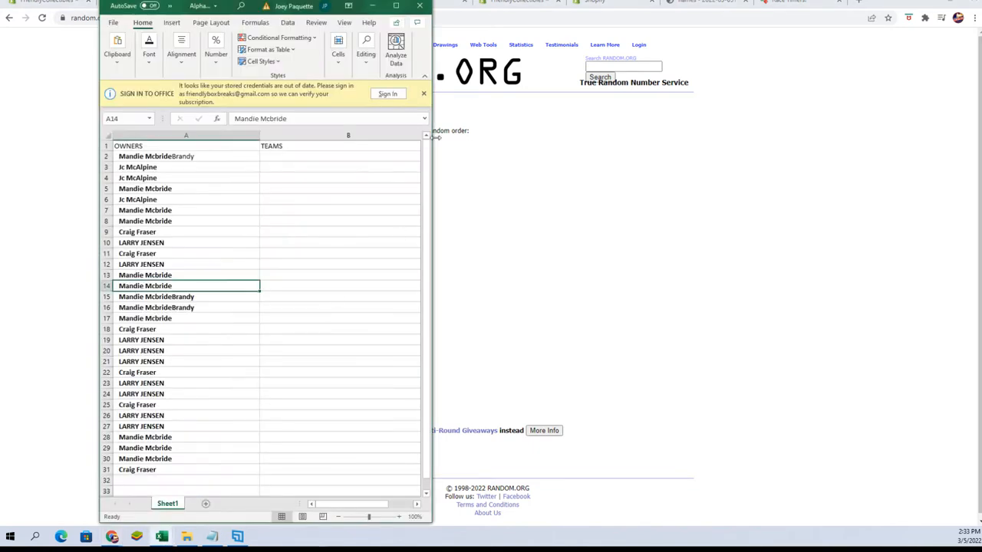
left_click(339, 157)
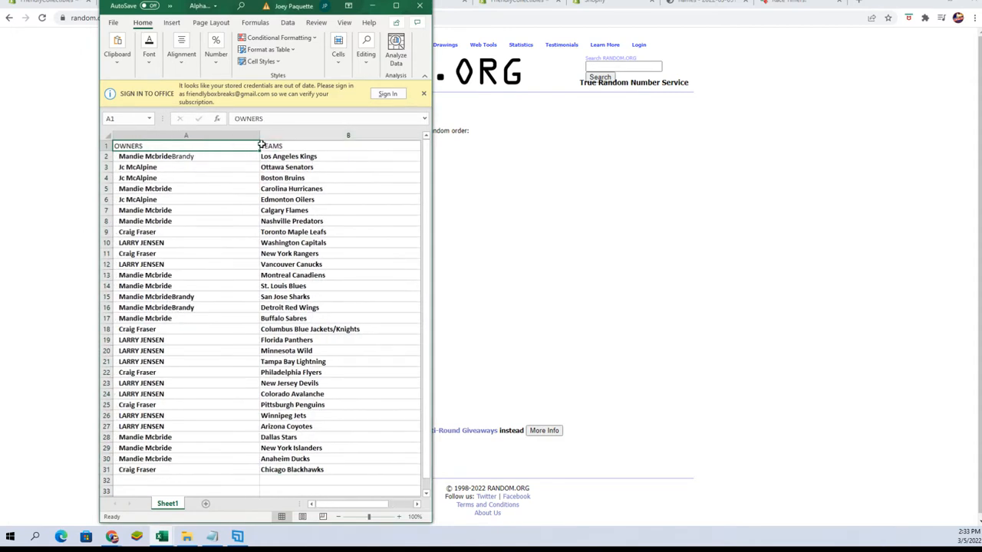
left_click_drag(259, 138, 206, 138)
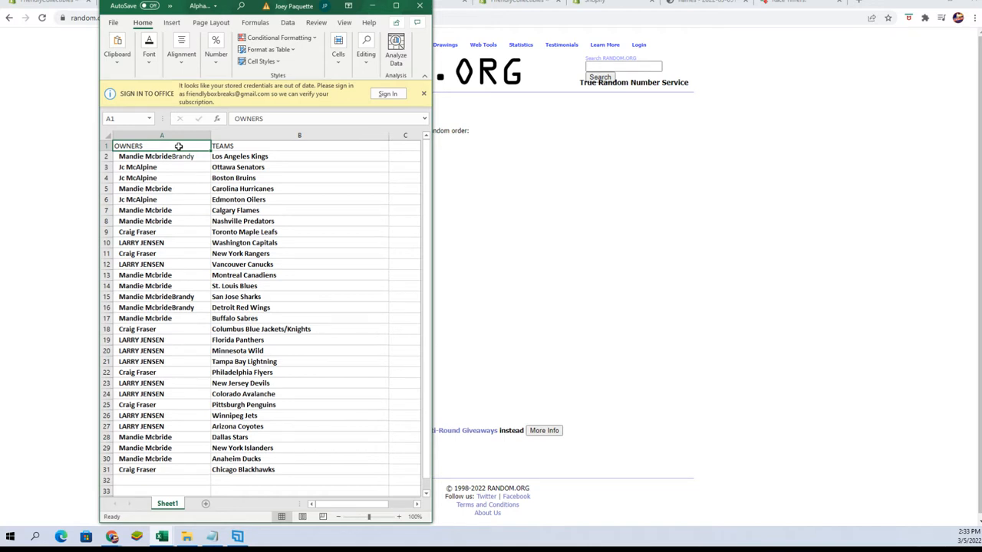
mouse_move(298, 224)
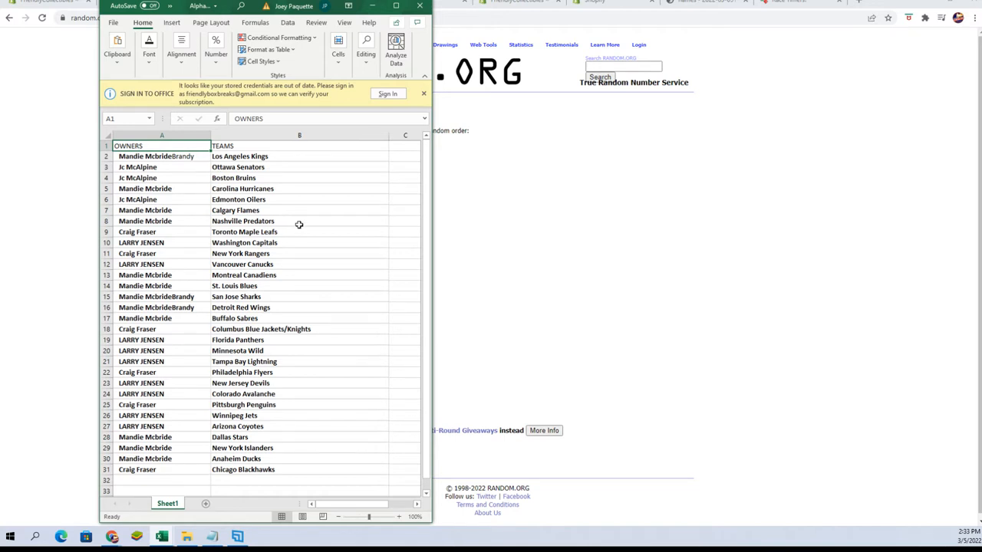
mouse_move(274, 236)
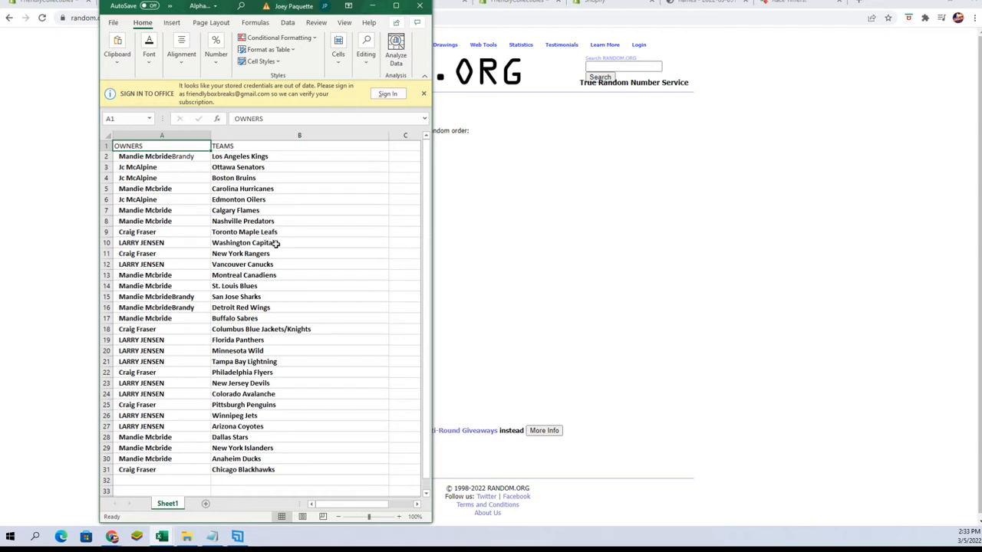
mouse_move(281, 267)
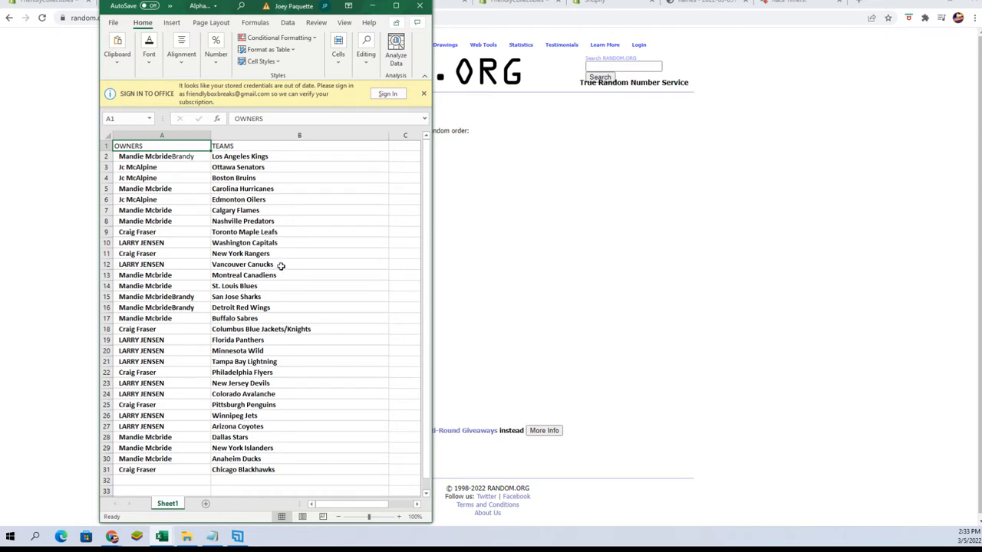
mouse_move(279, 276)
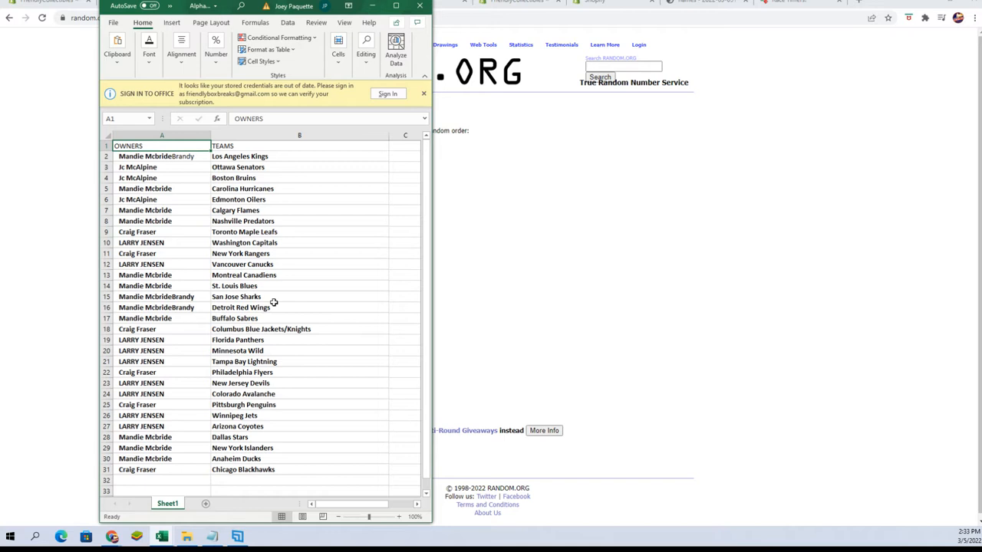
mouse_move(271, 318)
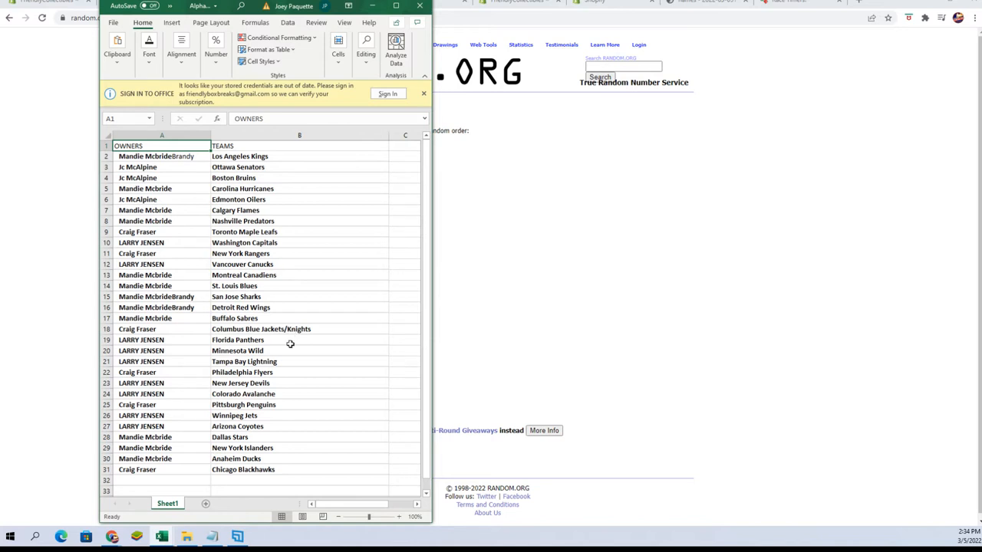
mouse_move(279, 361)
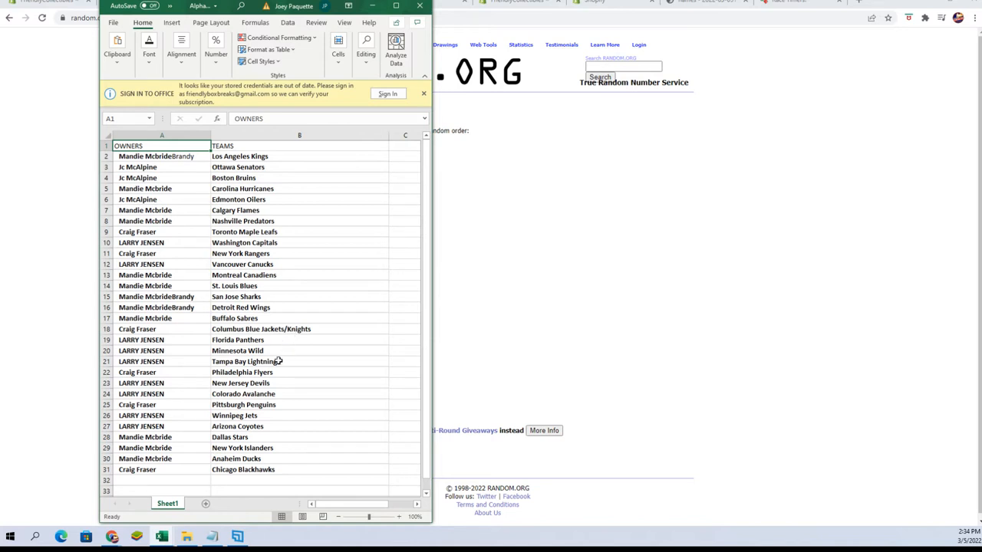
mouse_move(289, 373)
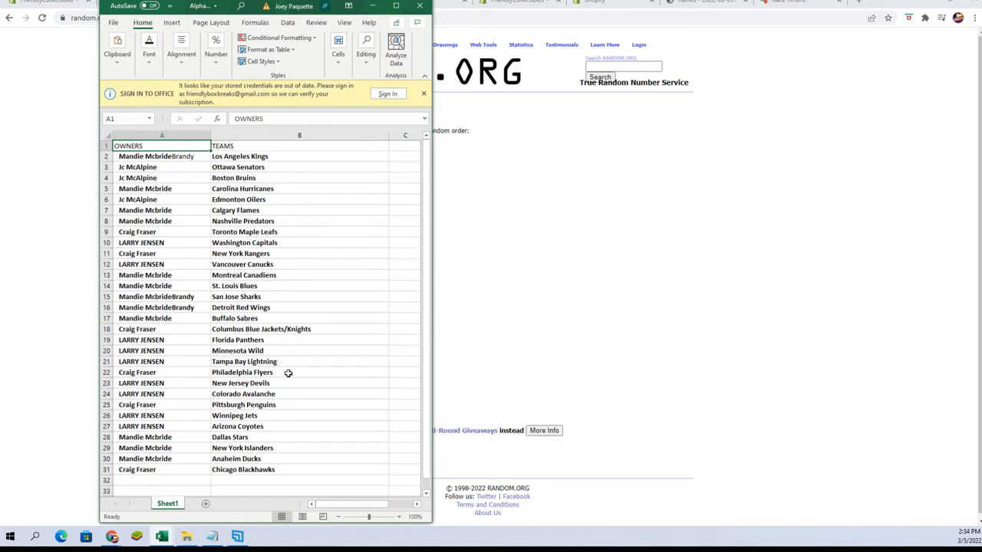
mouse_move(299, 393)
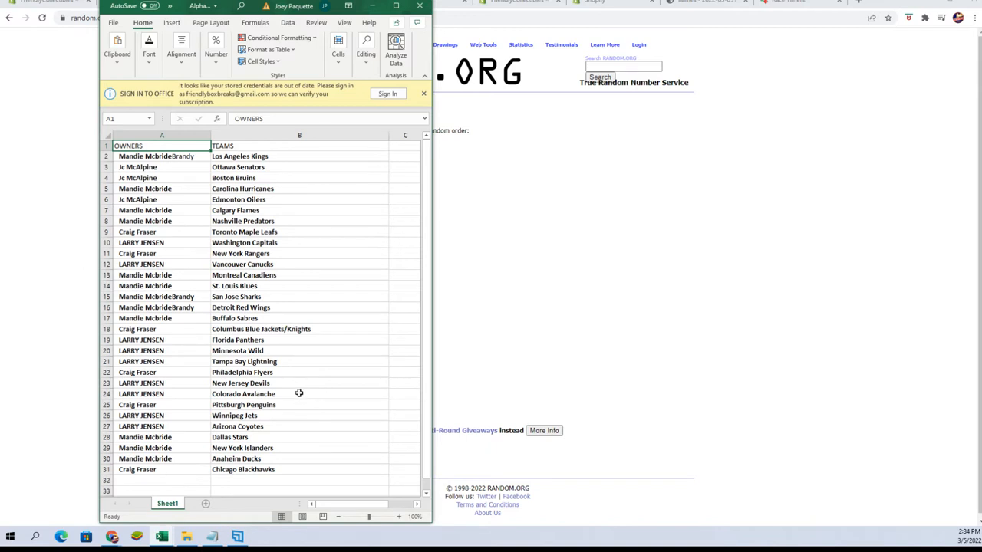
mouse_move(309, 393)
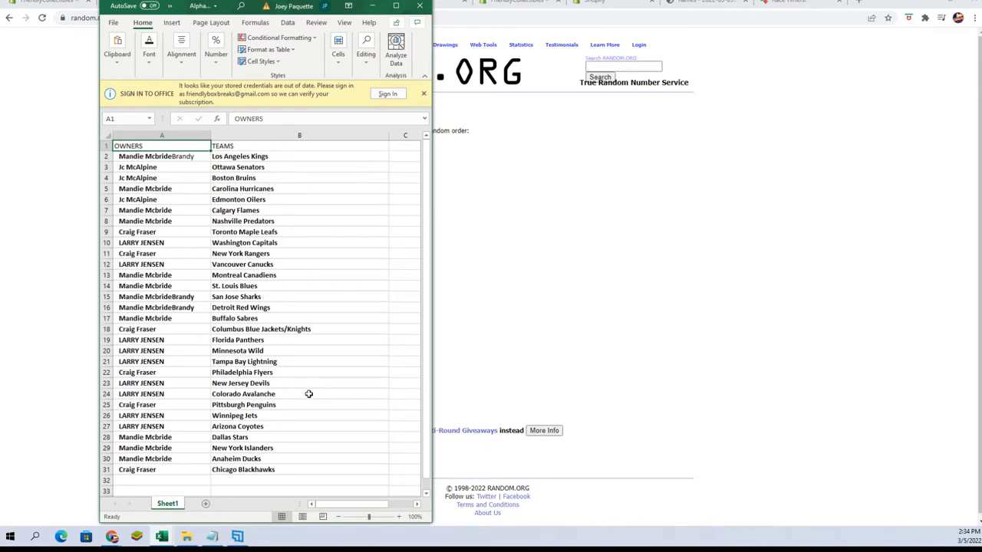
mouse_move(287, 424)
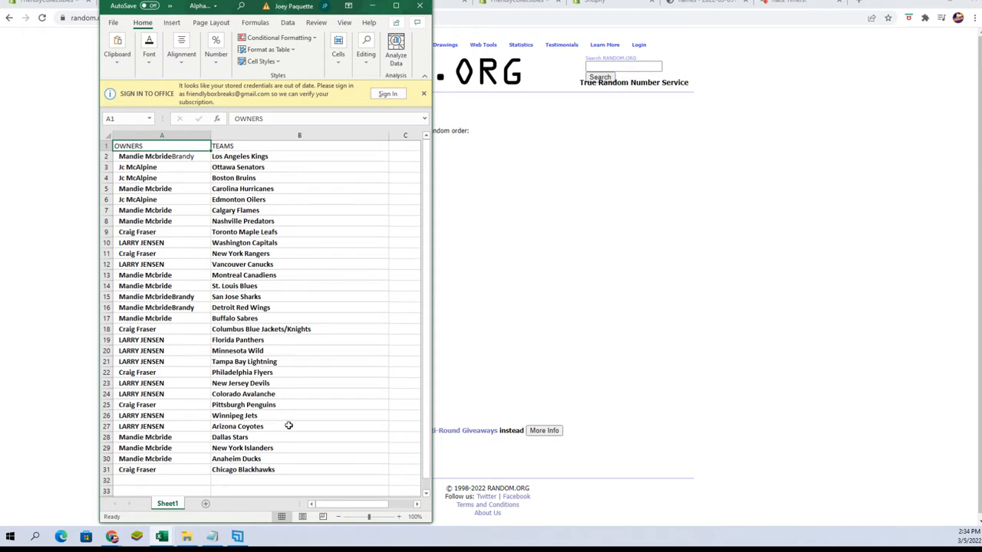
mouse_move(264, 454)
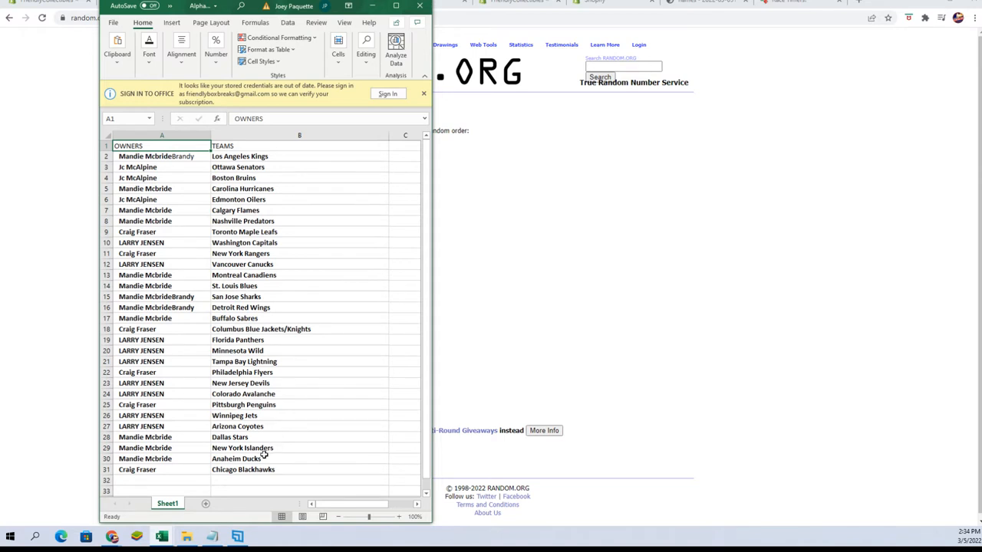
mouse_move(283, 435)
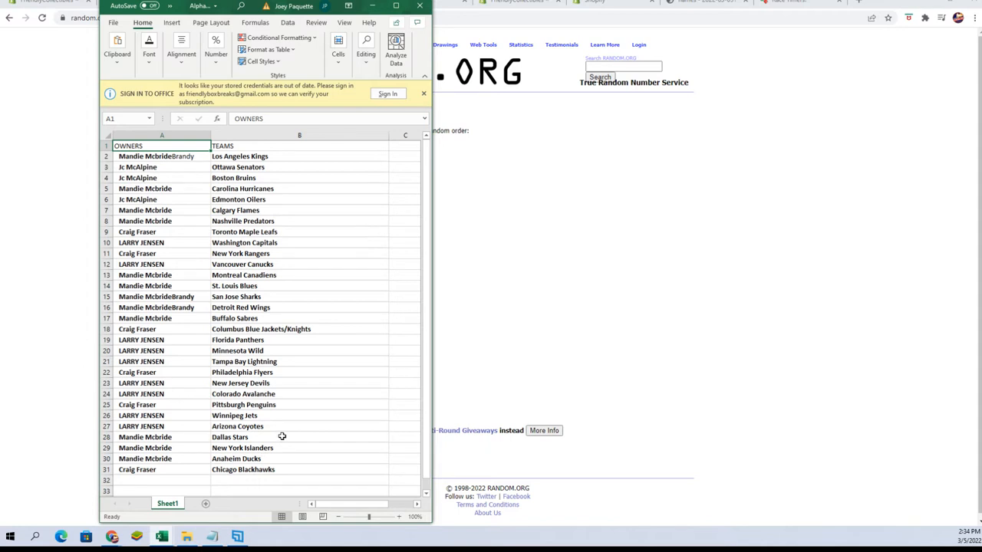